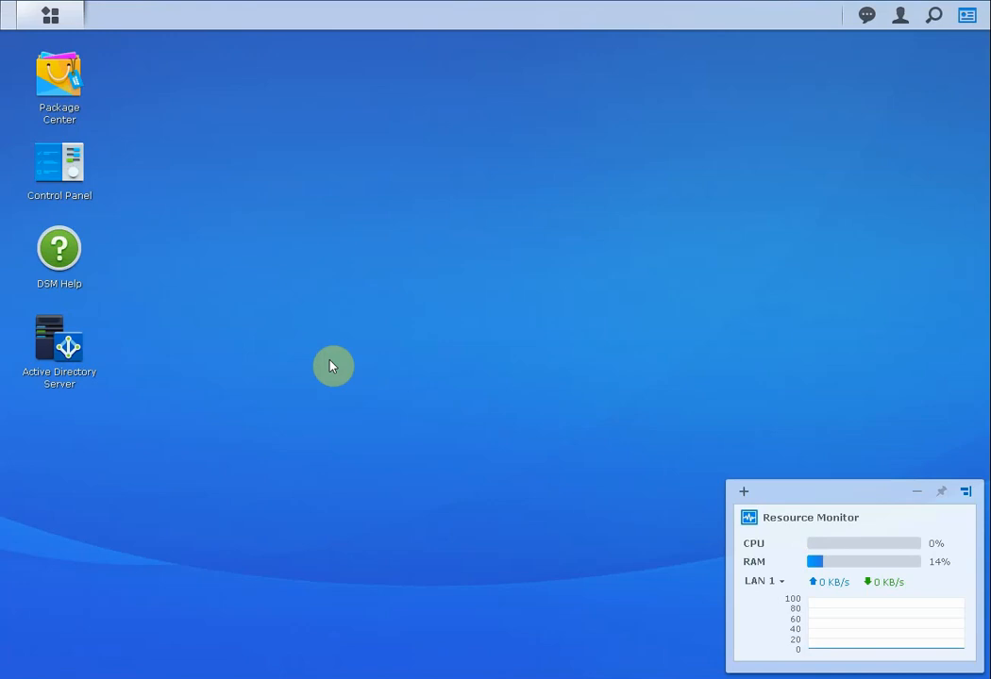
Launch Package Center and filter it to the six installed packages.
double_click(58, 80)
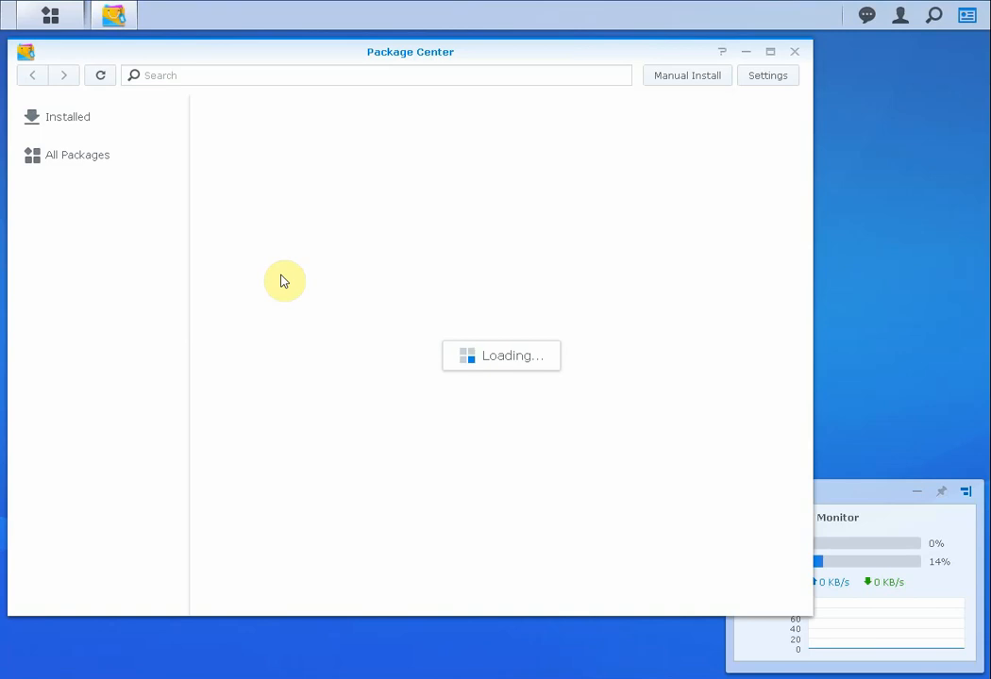
click(78, 155)
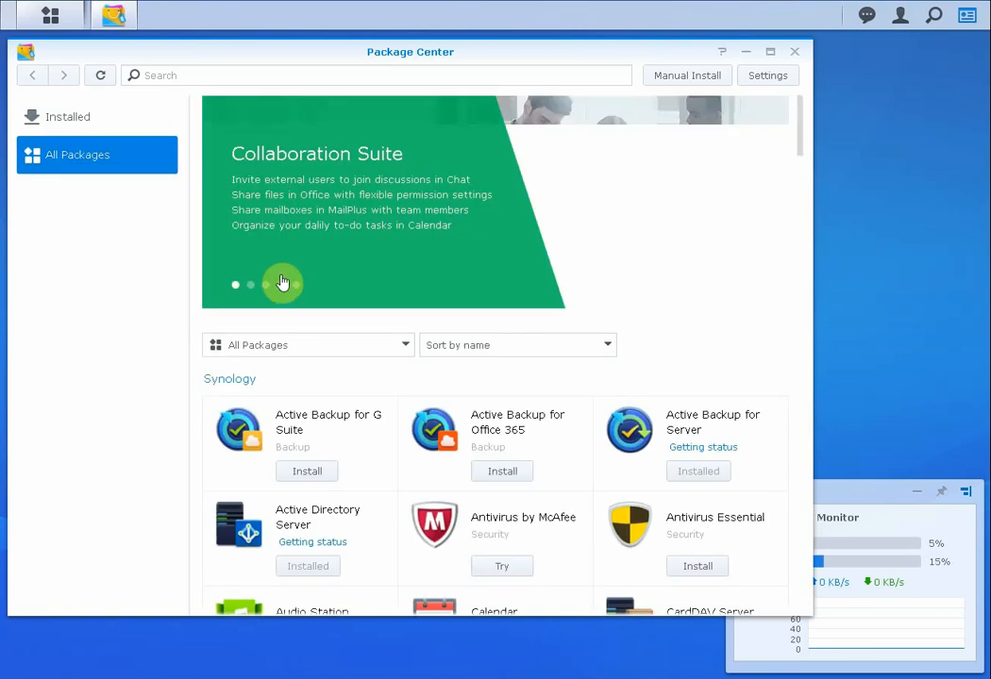
click(67, 117)
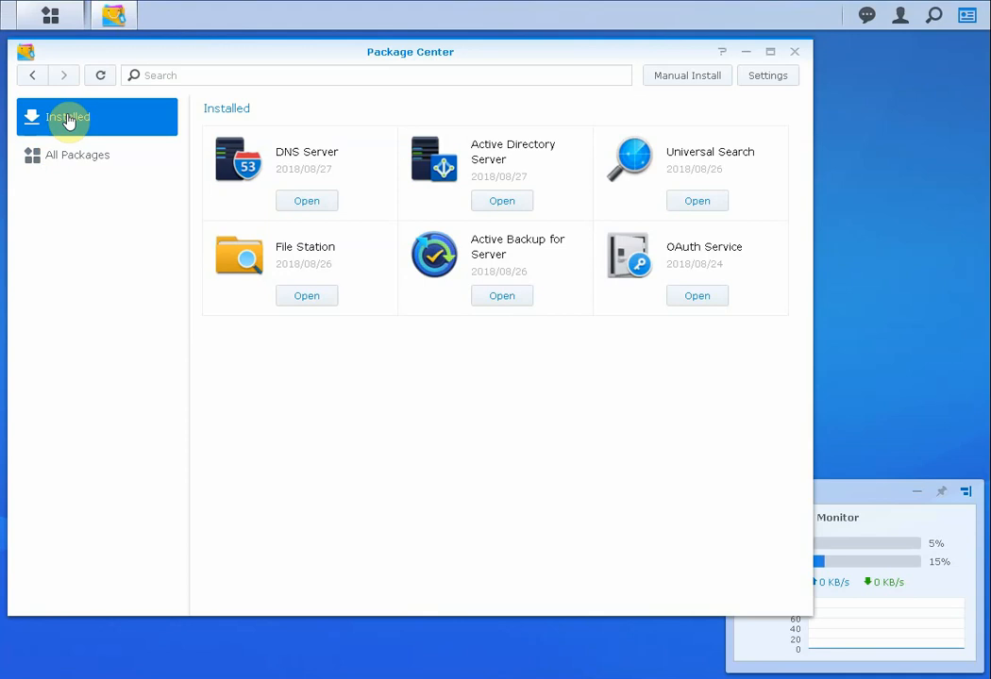
mouse_move(541, 167)
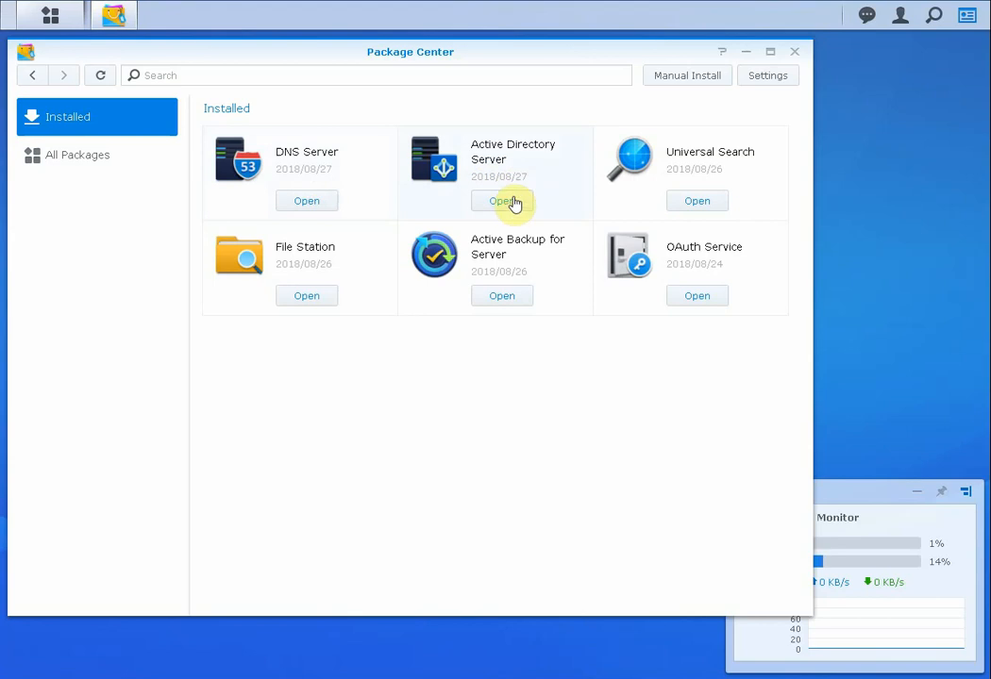
Launch Active Directory Server and view the 26 users and groups of DOMAIN.BOM.
click(501, 200)
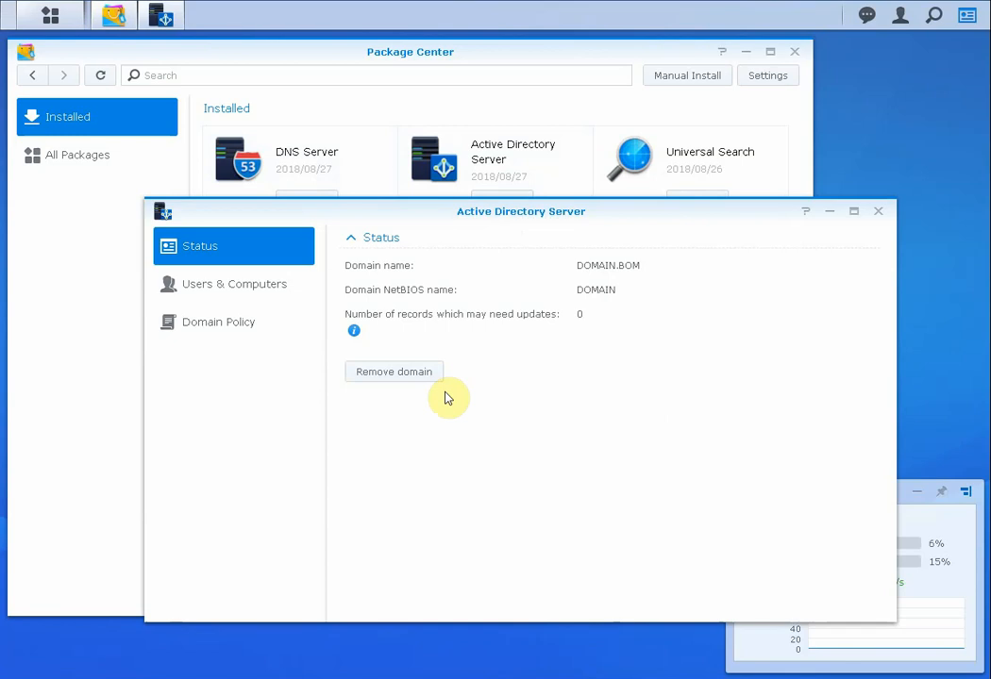
click(234, 284)
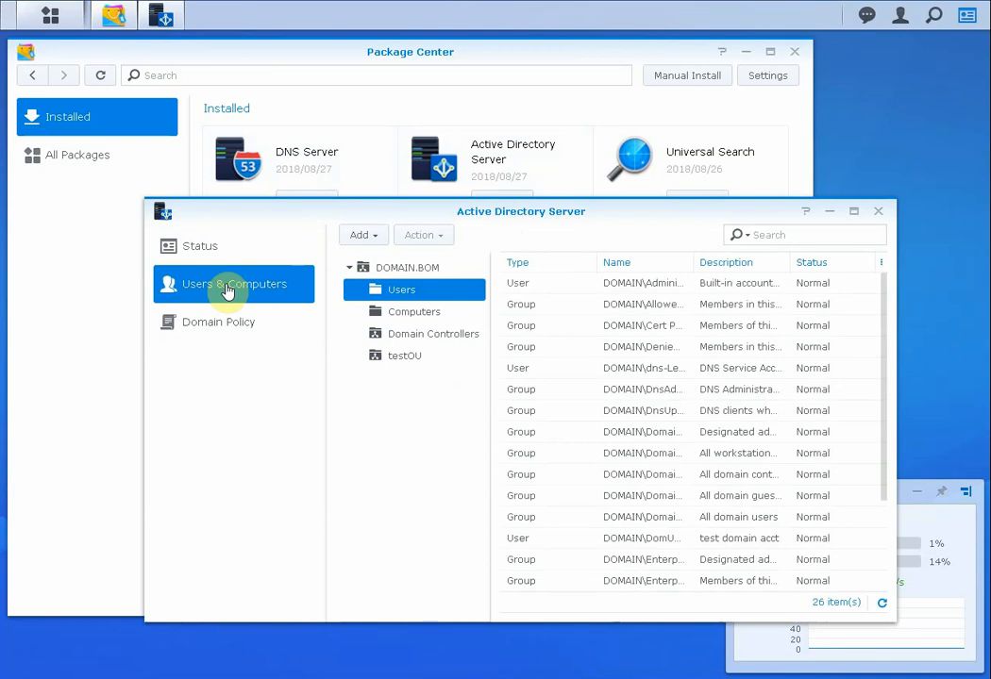
Browse the testOU and Computers containers, then view the password and lockout policies.
click(404, 356)
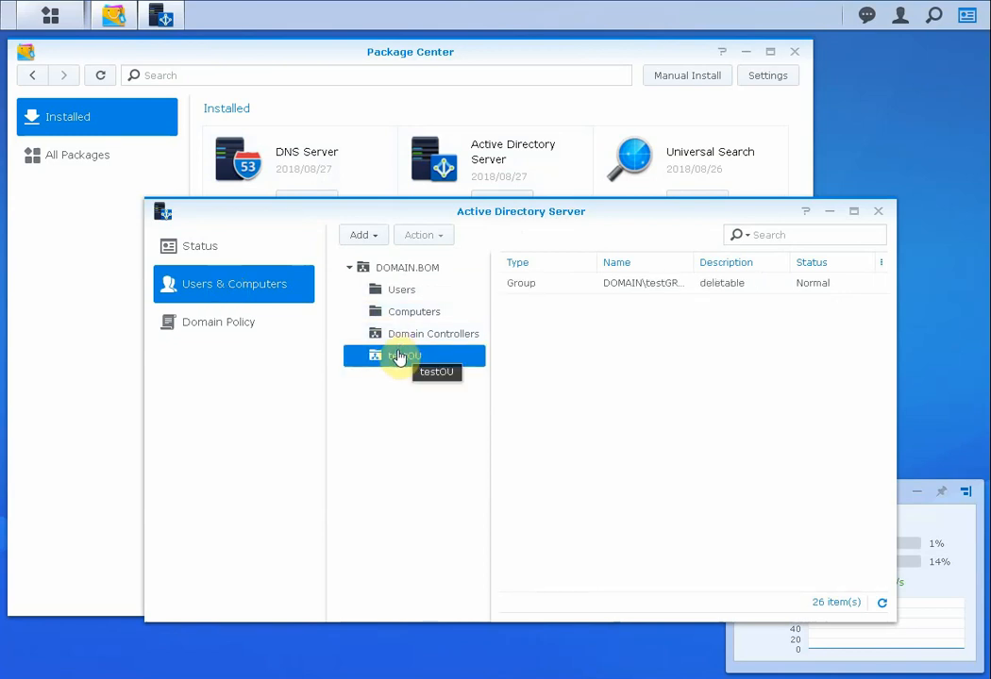
click(413, 311)
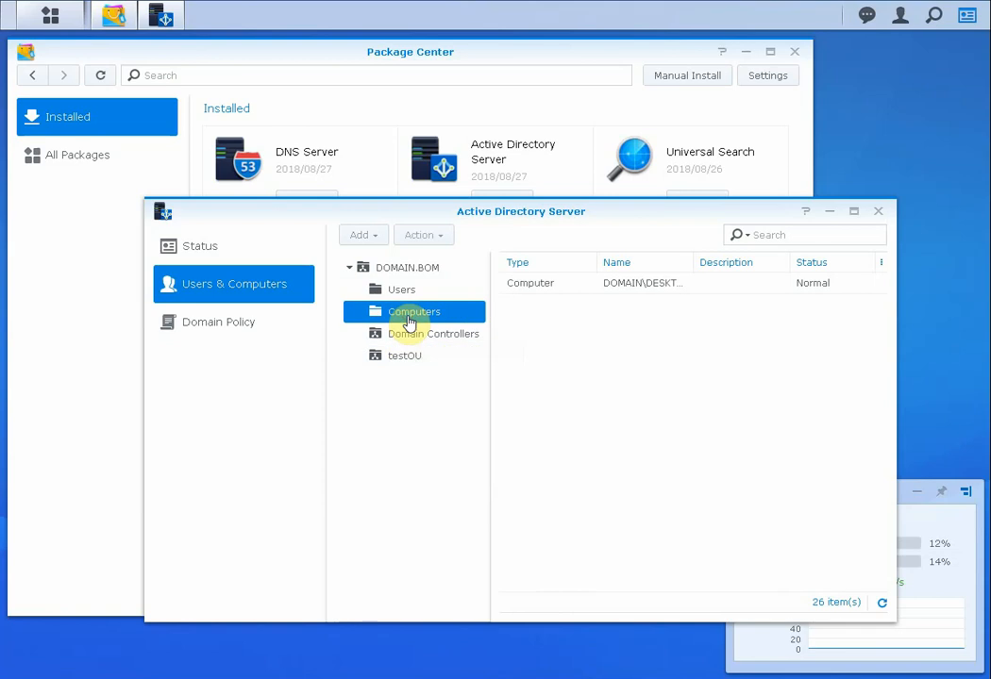
mouse_move(696, 260)
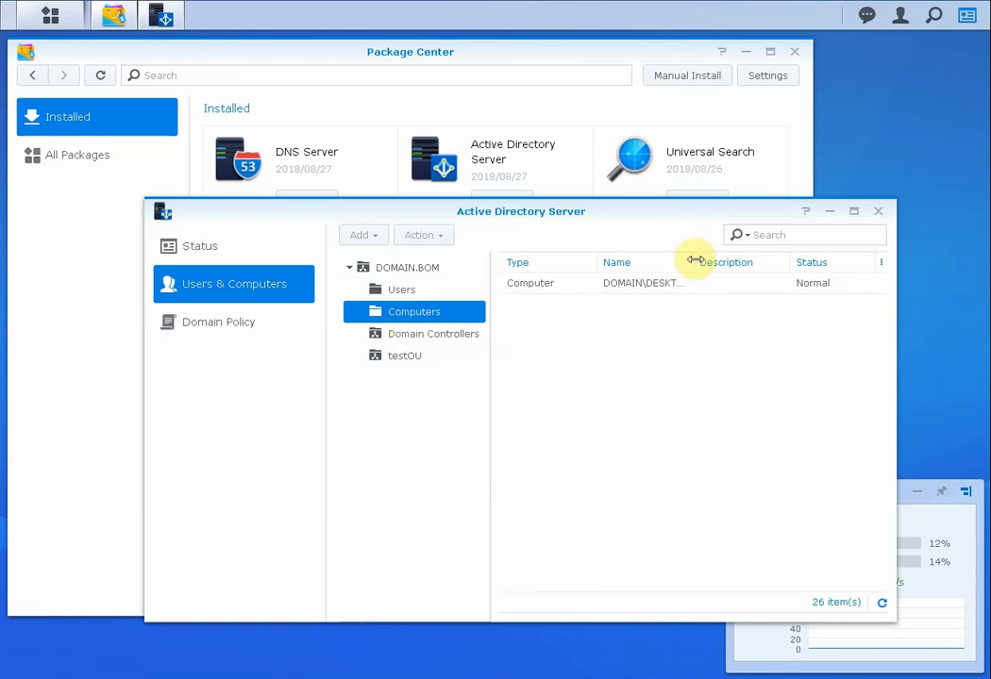
mouse_move(641, 357)
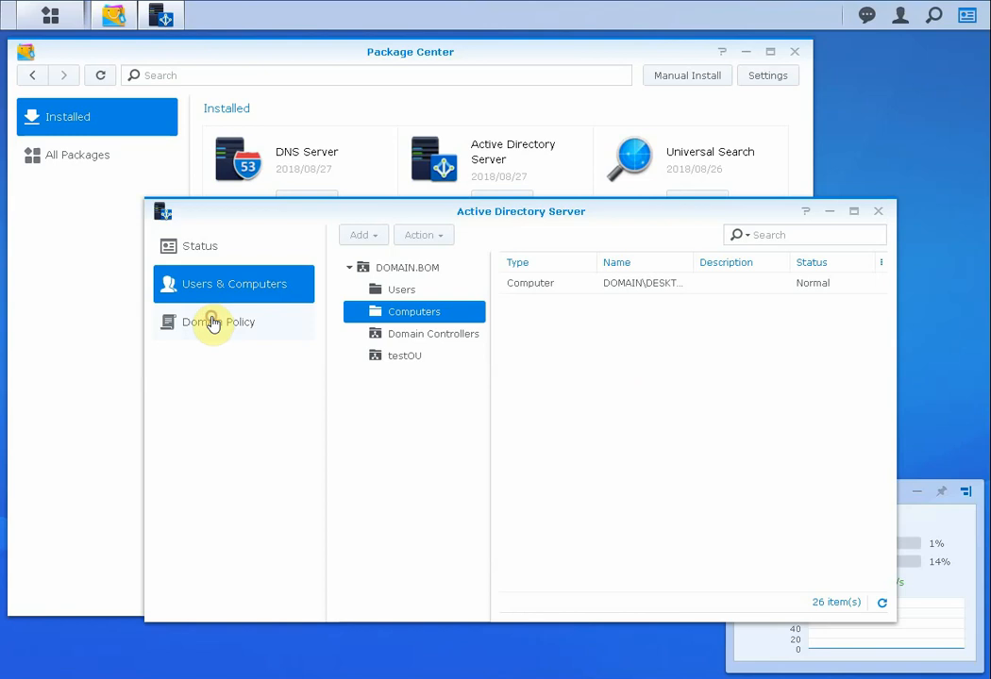
click(218, 322)
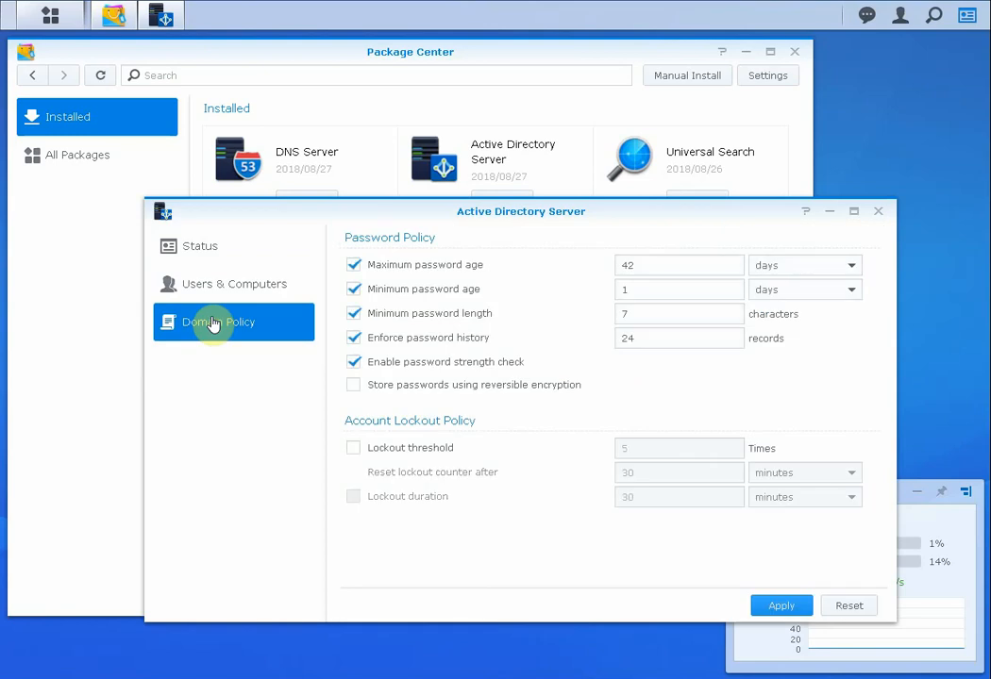
mouse_move(267, 291)
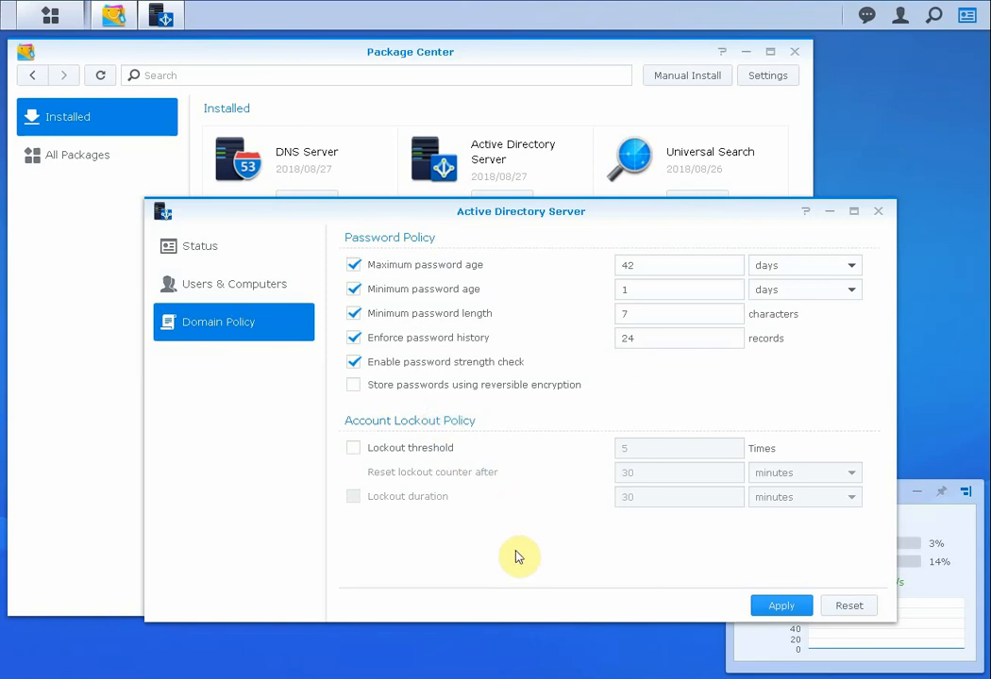
mouse_move(217, 298)
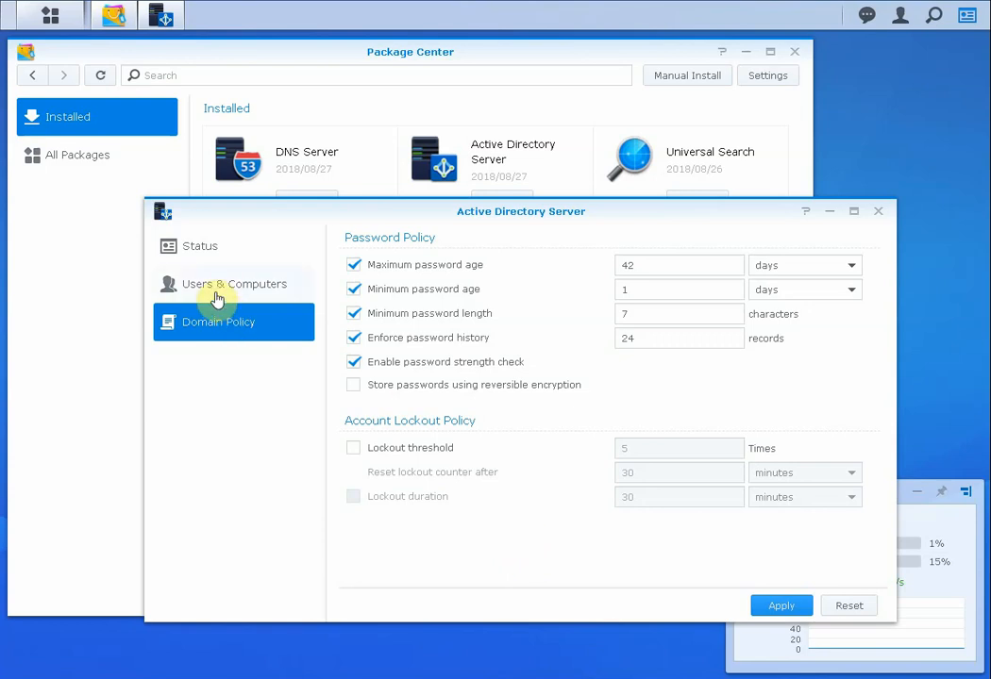
Return to Users & Computers, showing the single computer account.
click(234, 284)
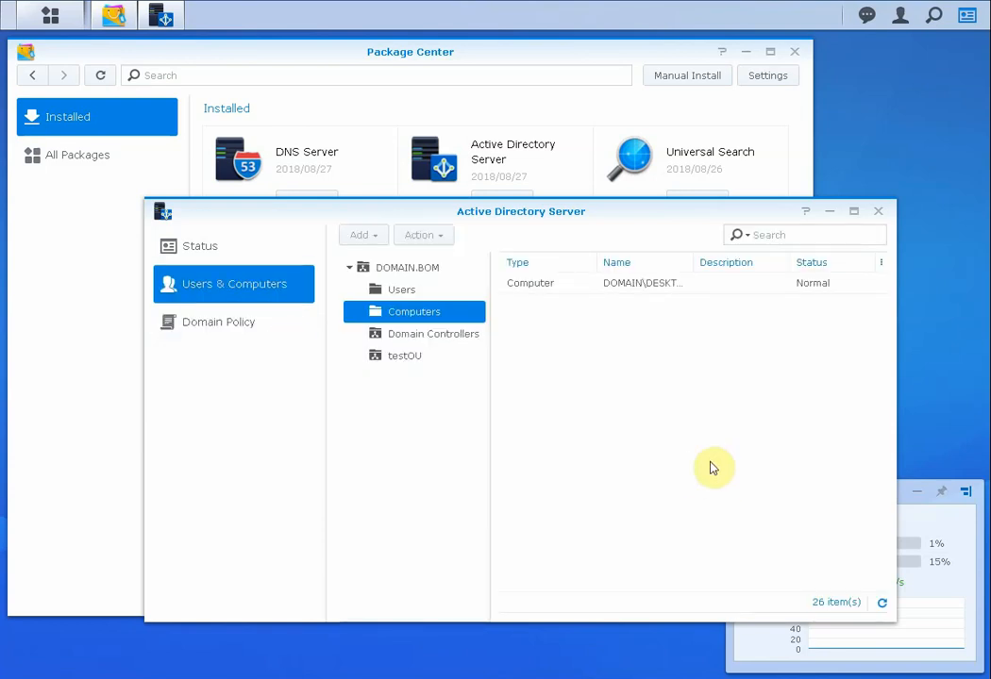
Revisit the Computers container, then close the Active Directory Server and Package Center windows.
click(414, 311)
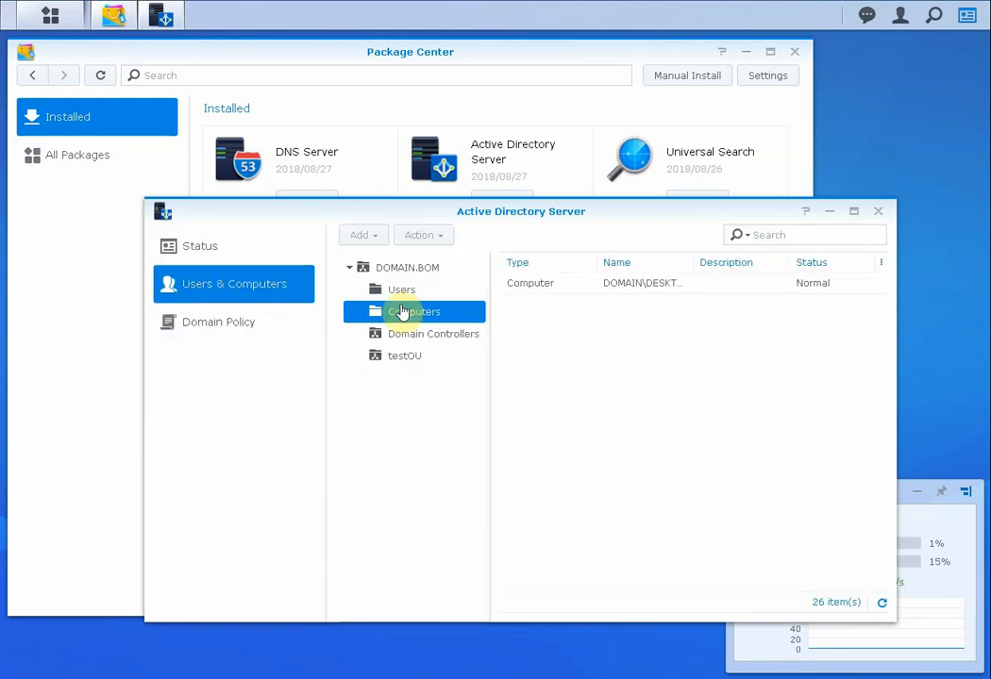
click(401, 290)
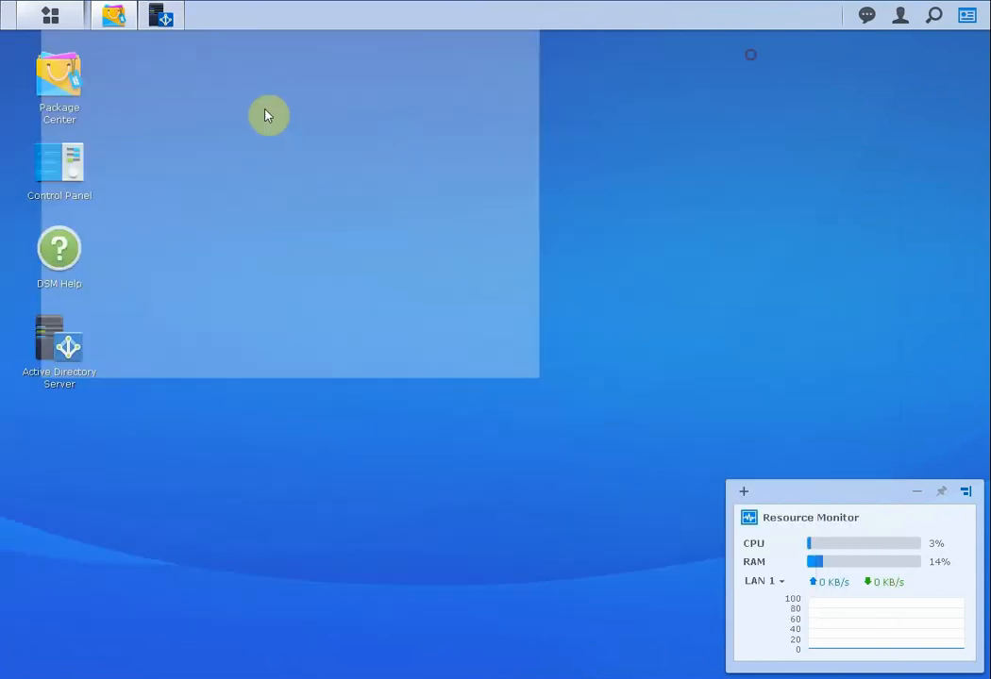
mouse_move(55, 83)
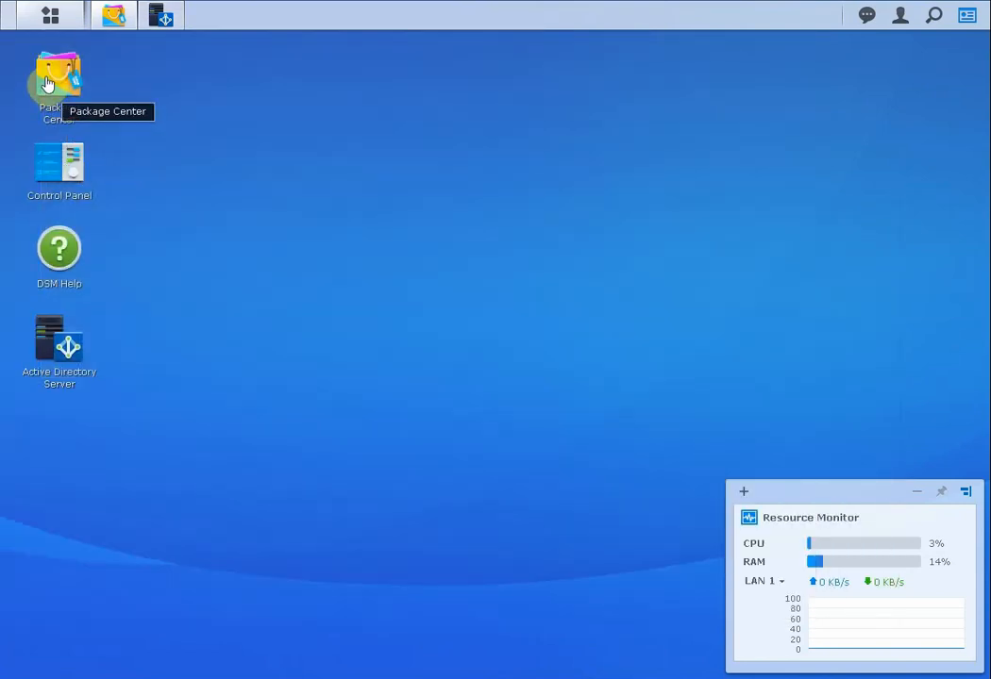
Open Control Panel's Shared Folder list and edit testSHARE1.
double_click(58, 169)
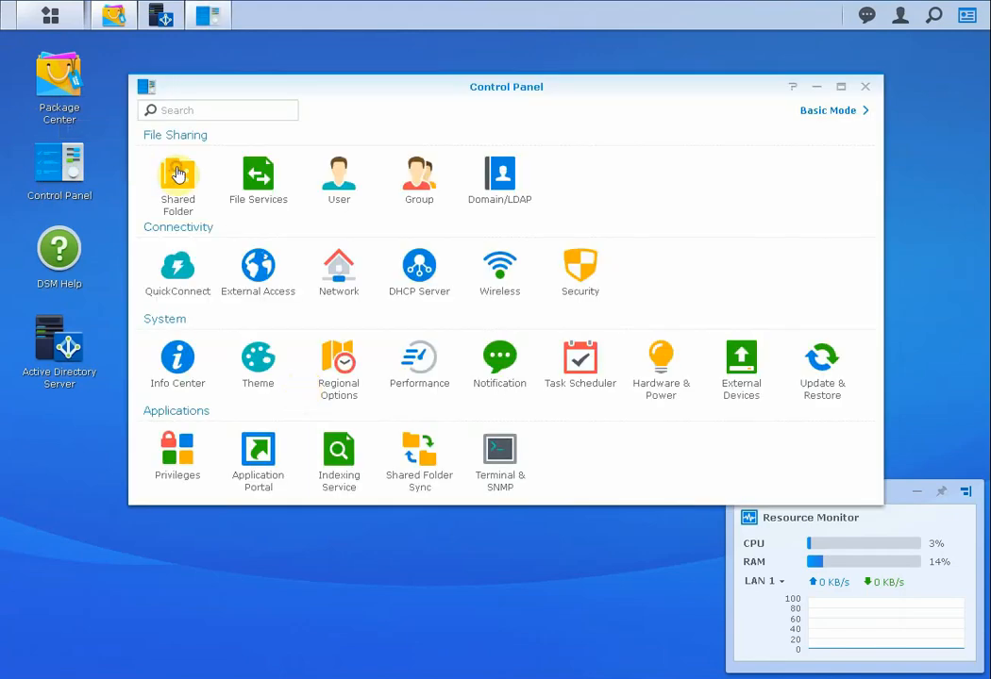
click(178, 179)
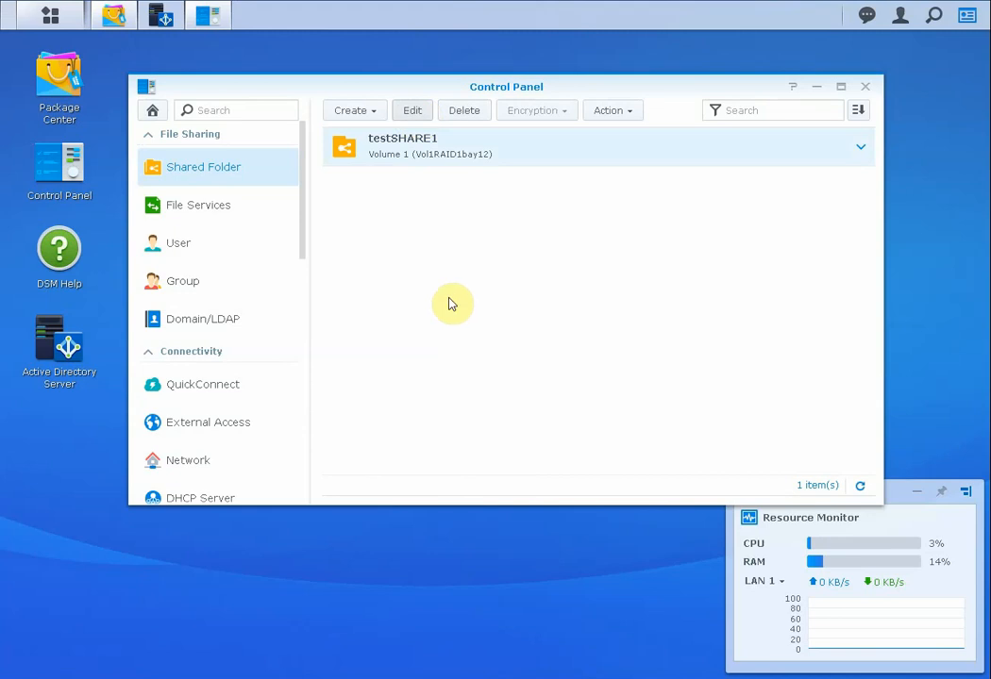
click(411, 111)
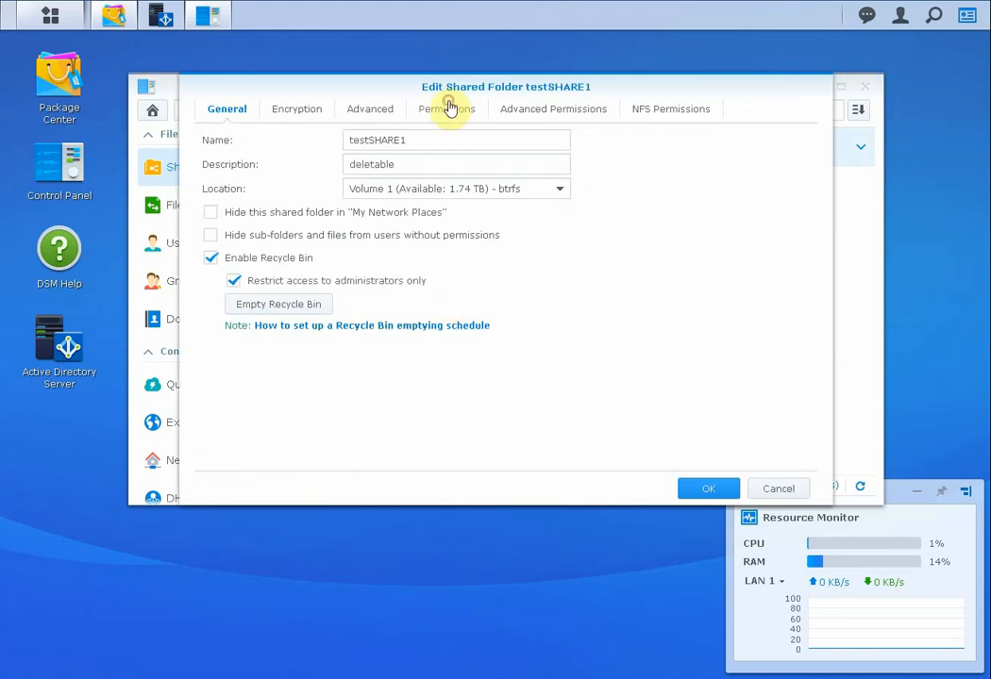
View testSHARE1 permissions for the 17 DOMAIN domain groups, all with no access.
click(446, 109)
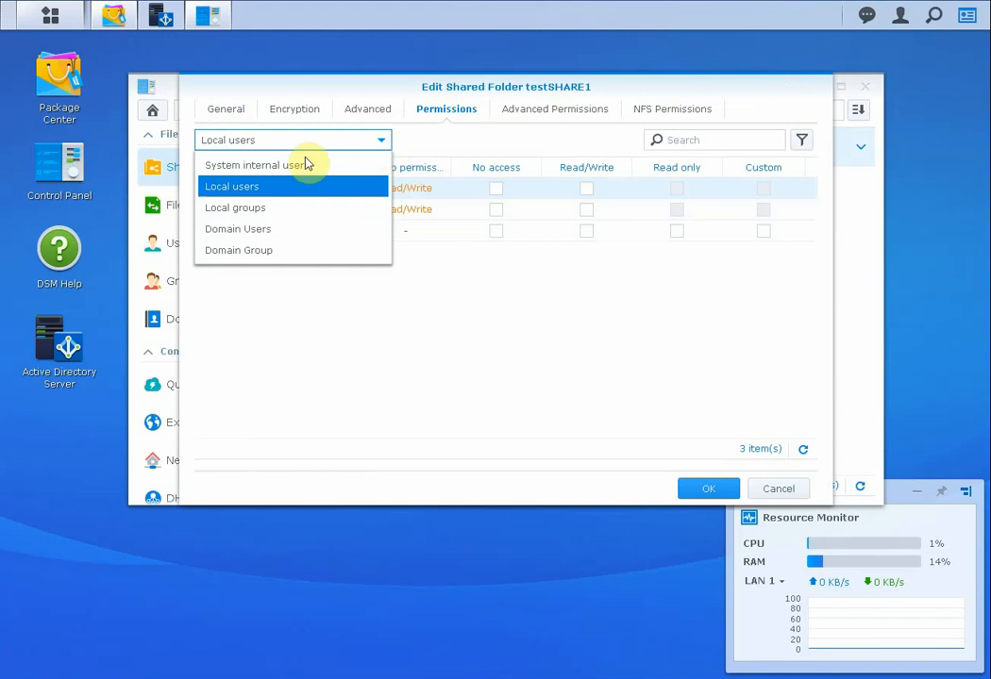
mouse_move(289, 207)
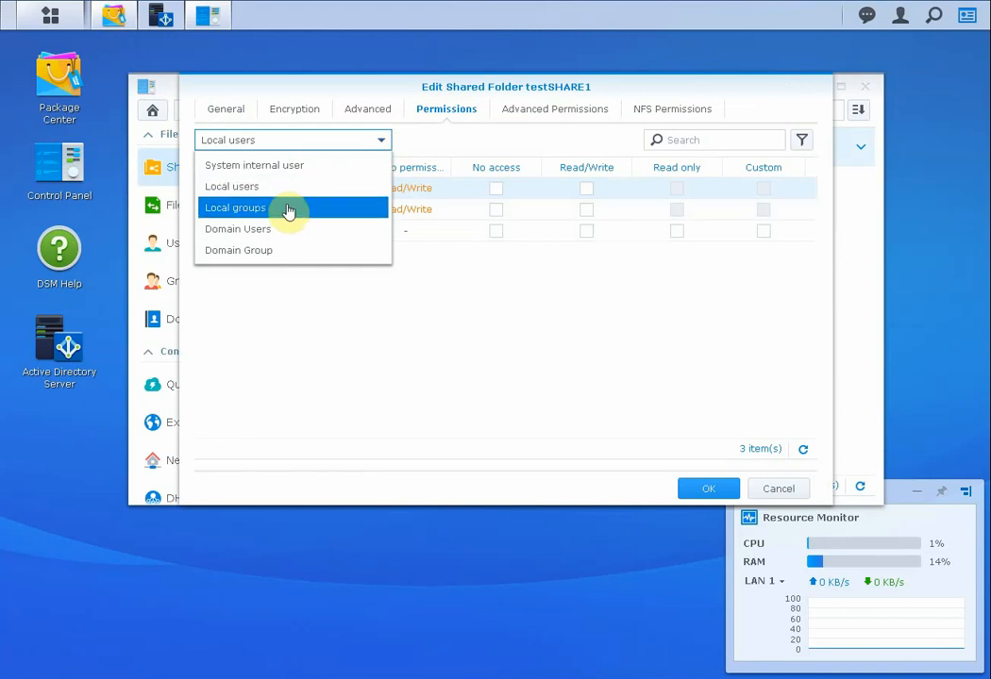
mouse_move(273, 229)
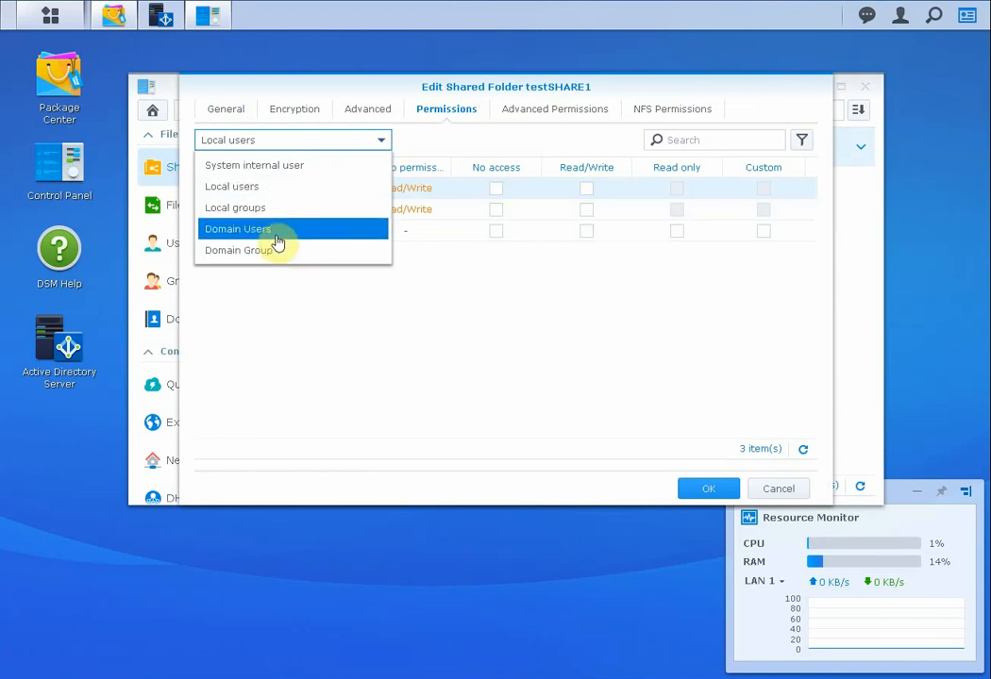
click(239, 250)
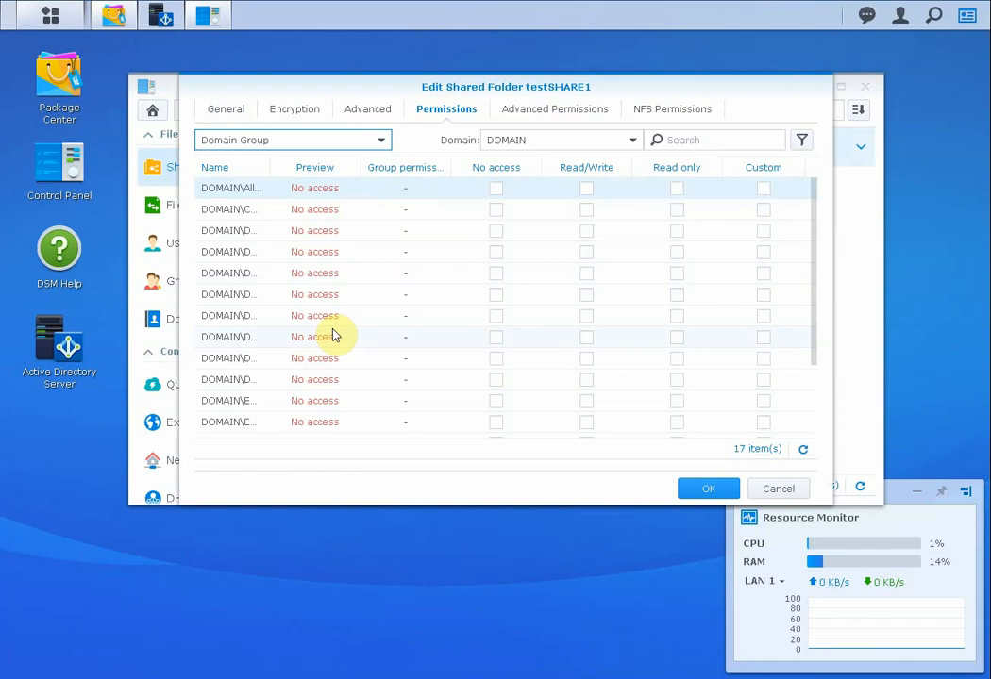
mouse_move(269, 167)
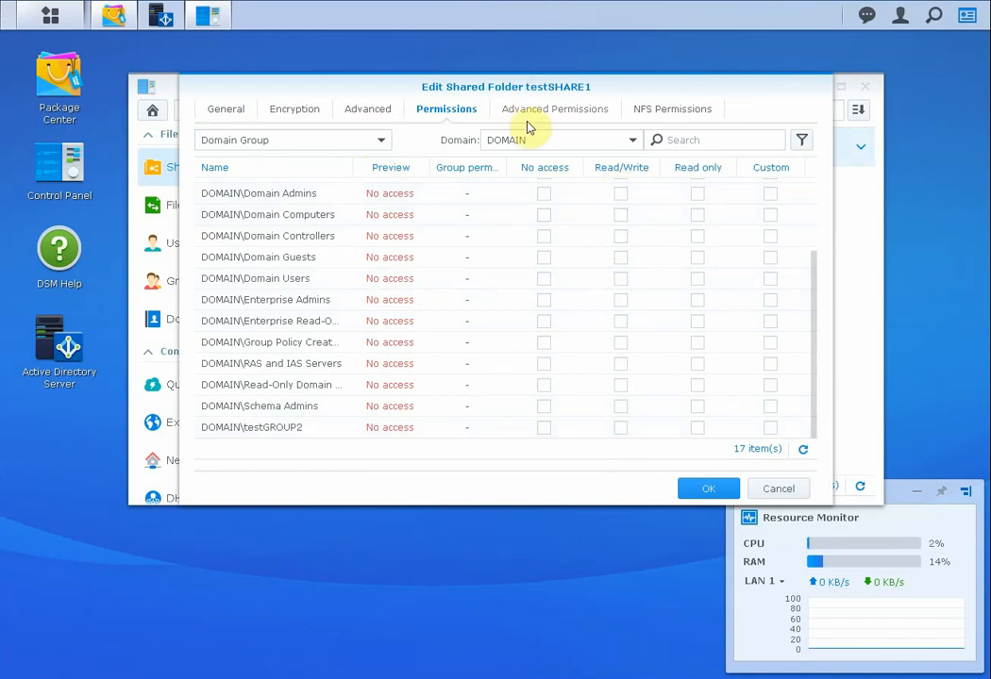
mouse_move(594, 116)
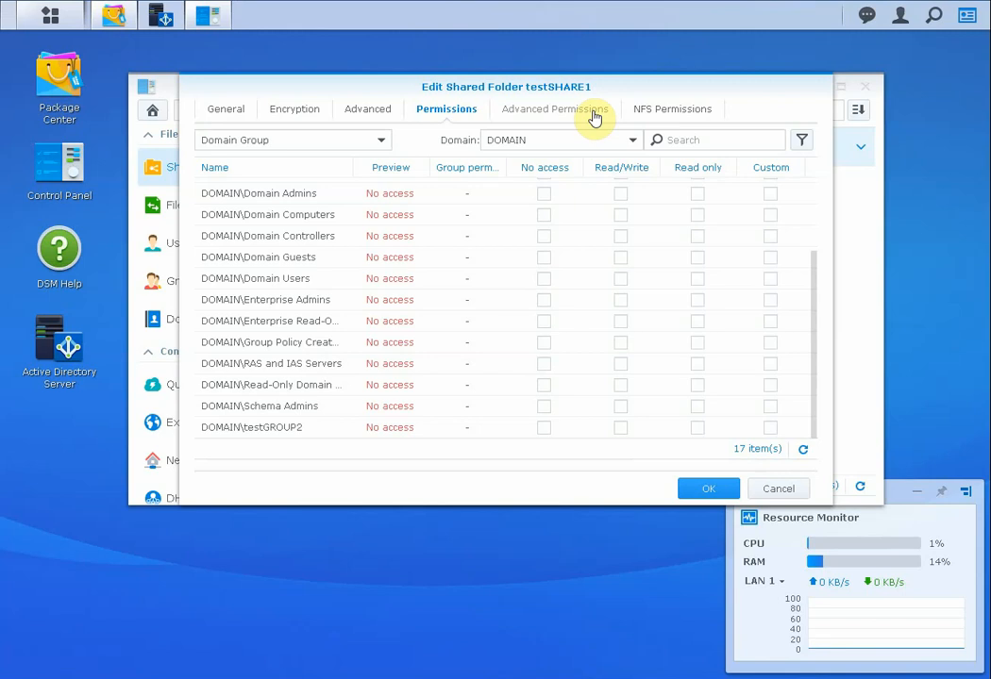
mouse_move(472, 167)
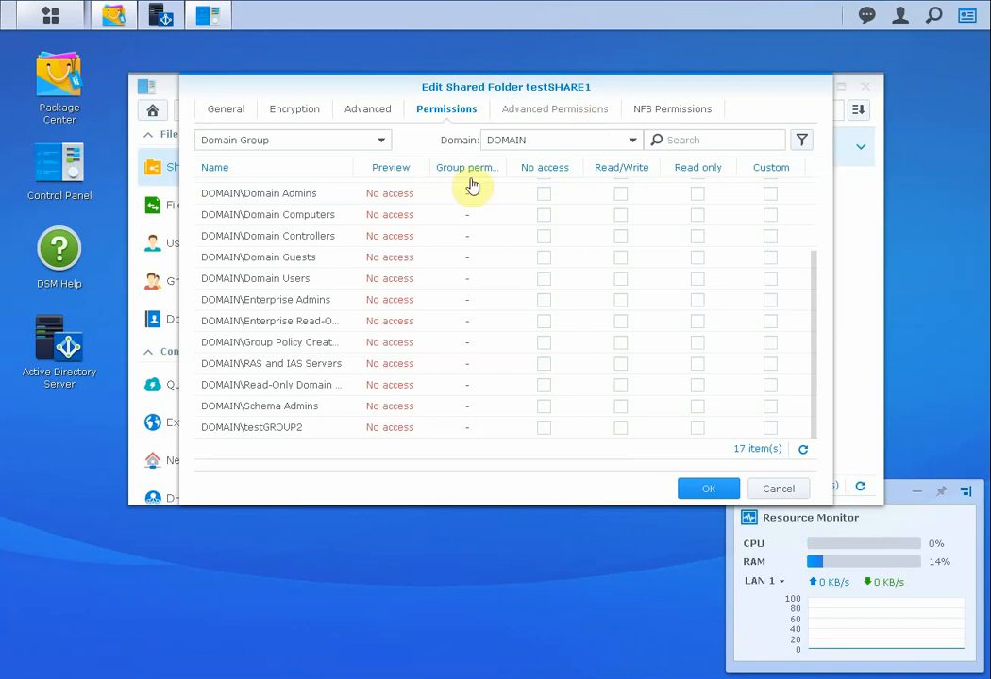